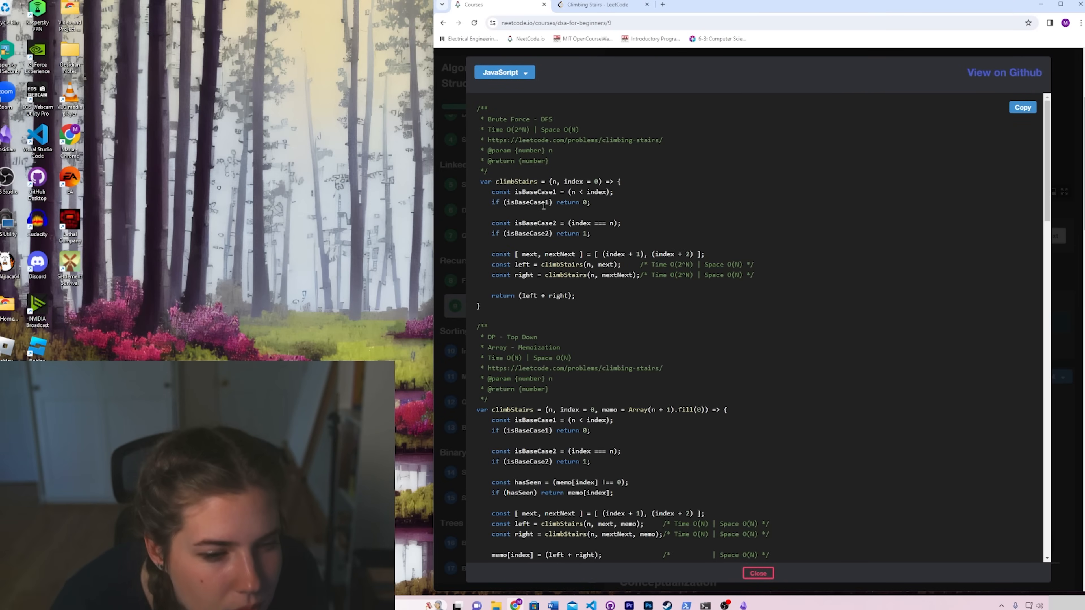
# - Ask ChatGPT why the merge loop doesn't start indexing at pairs[l].key, pasting the loop code
pyautogui.scroll(-3)
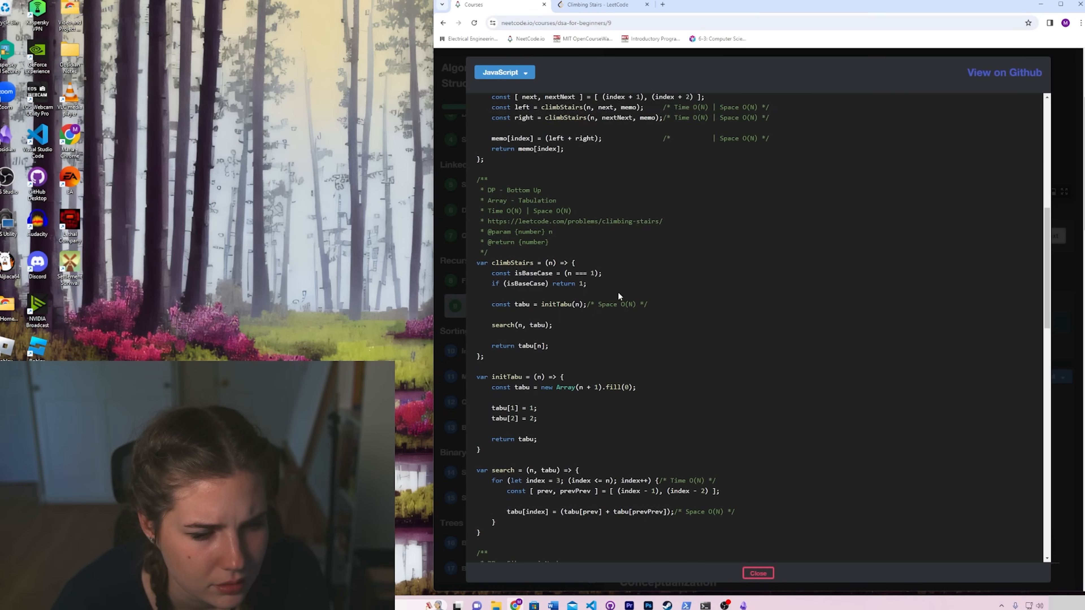
pyautogui.scroll(-3)
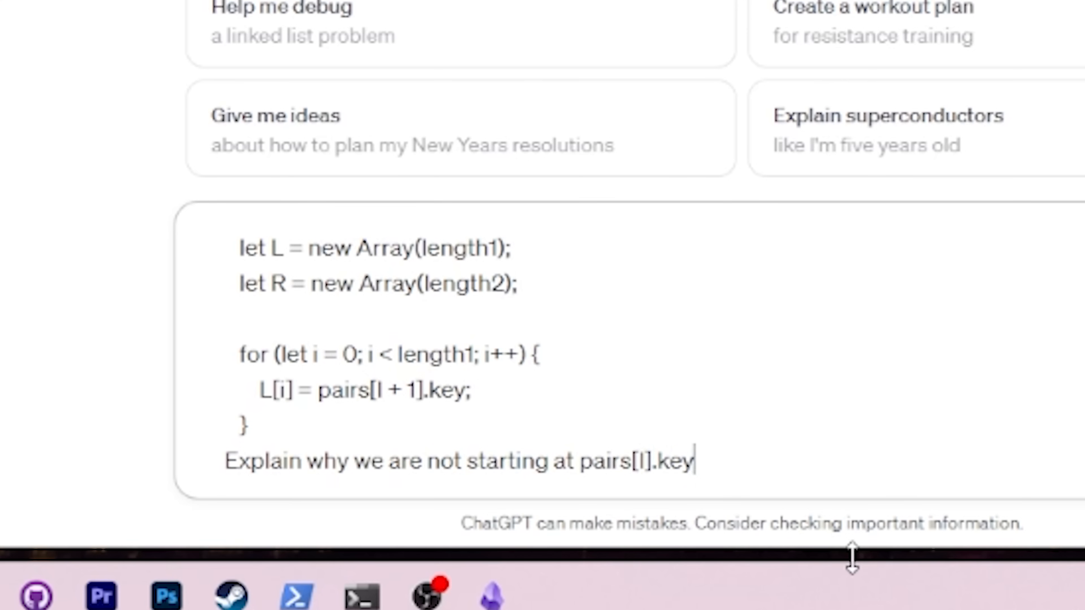
pyautogui.write('for merges')
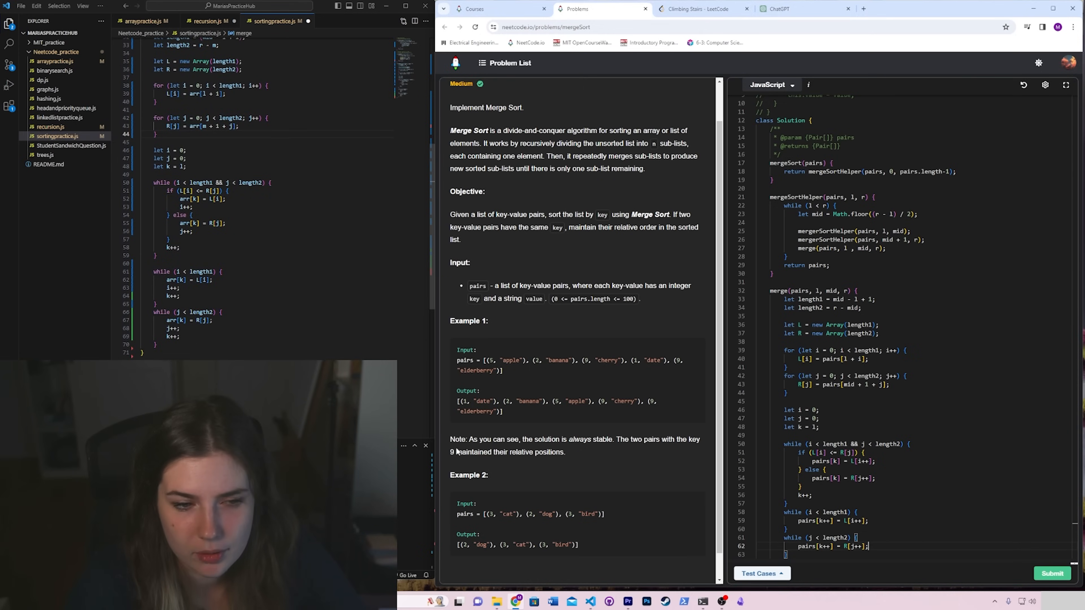
# - Finish the merge function in the Merge Sort JavaScript editor
pyautogui.click(1054, 574)
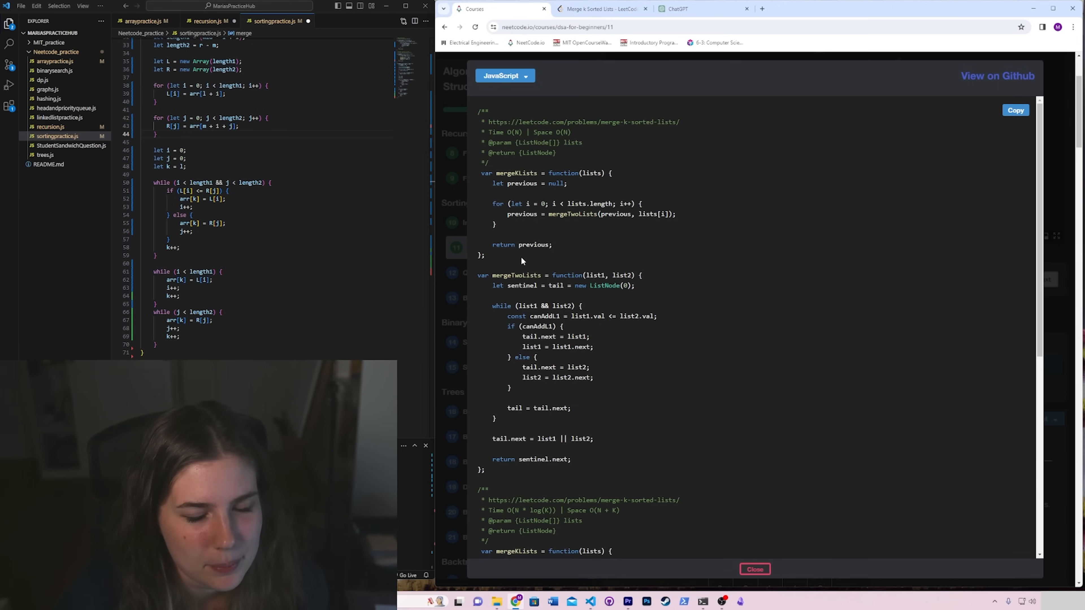
pyautogui.moveTo(466, 316)
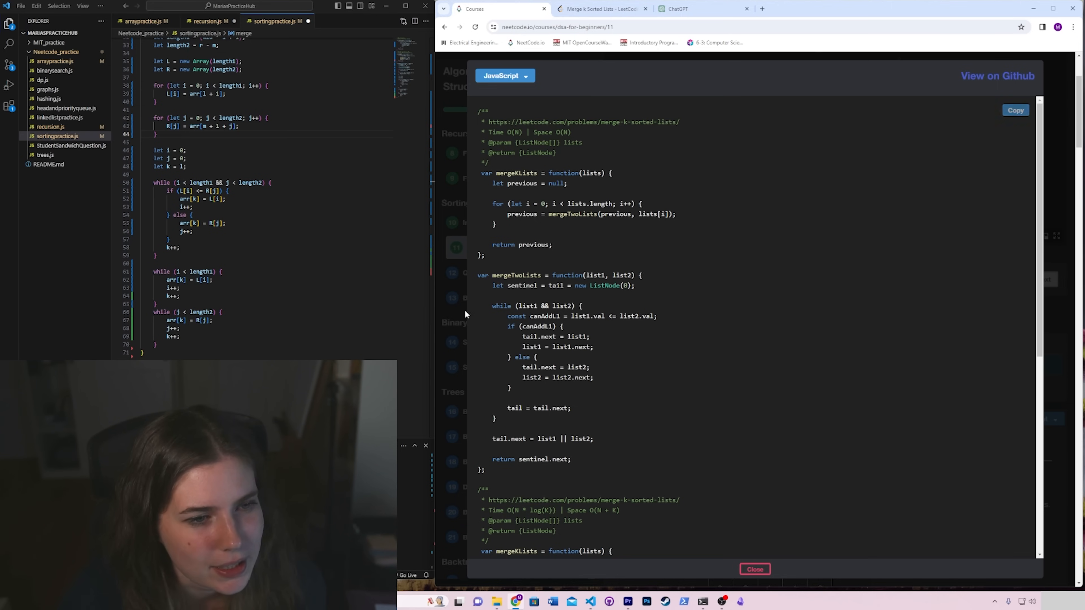
# - Close the Merge K Sorted Lists solution code to return to the Merge Sort lesson
pyautogui.click(755, 569)
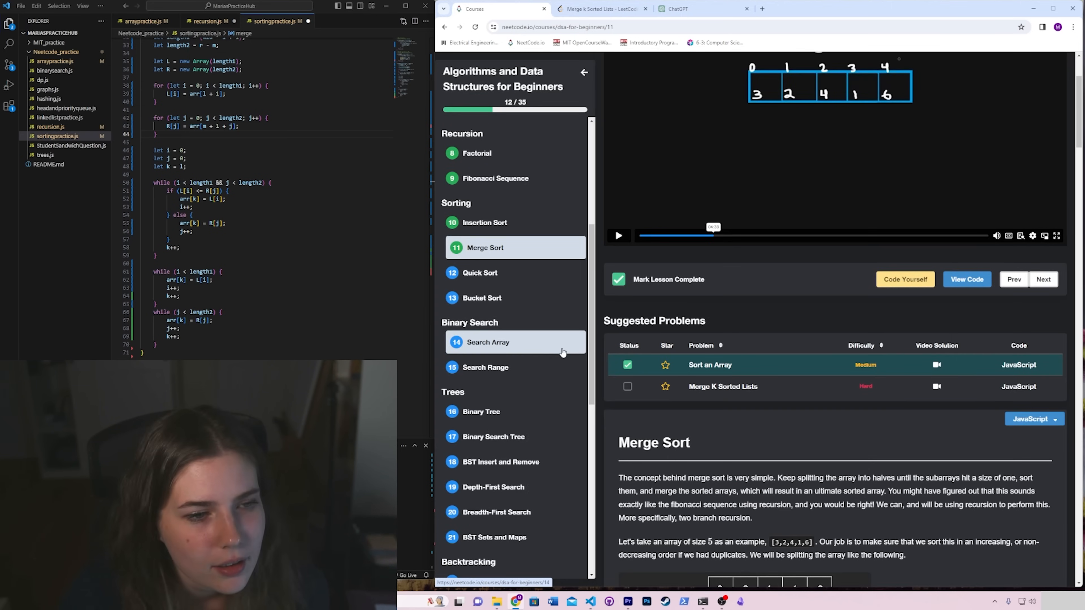